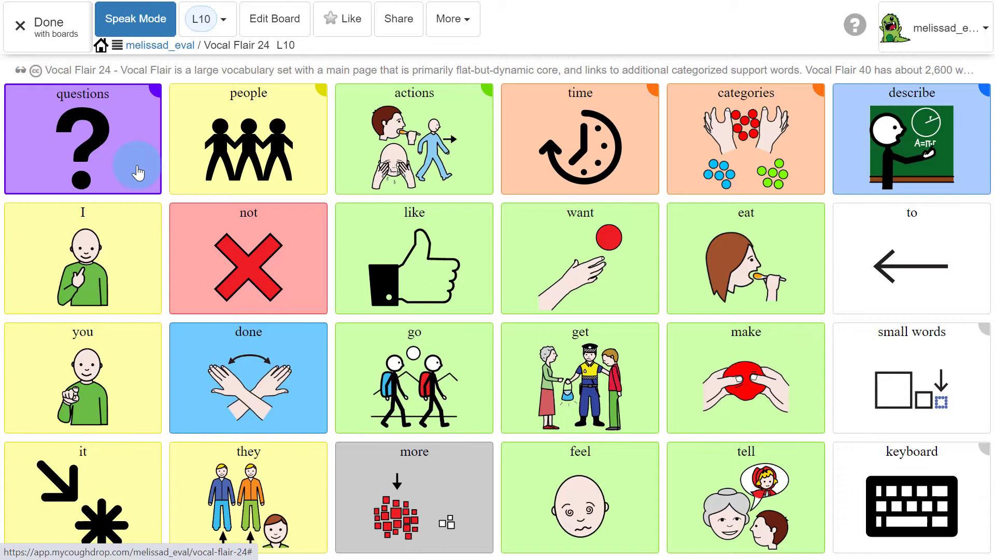
Lower the Vocal Flair 24 board to level 2, then return to the dashboard.
click(201, 19)
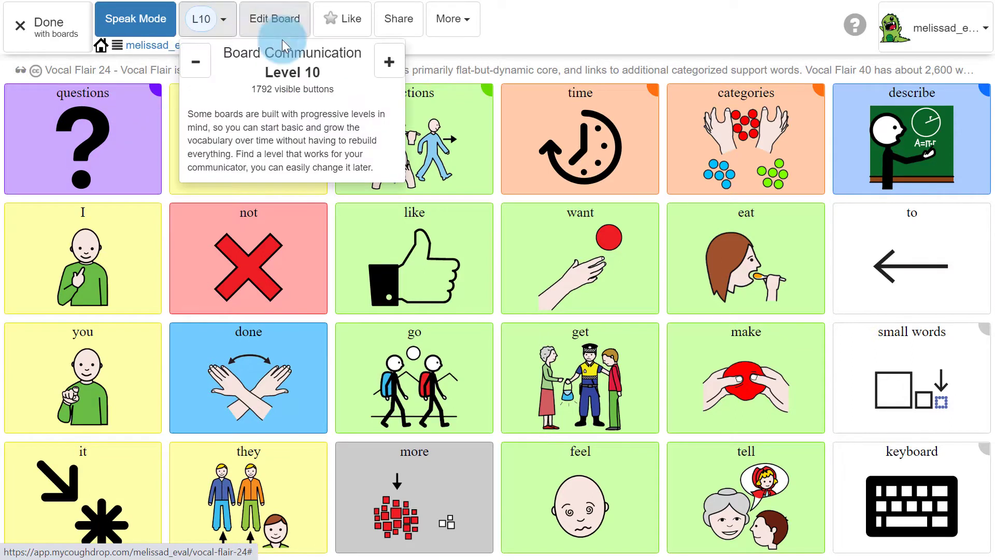
click(195, 62)
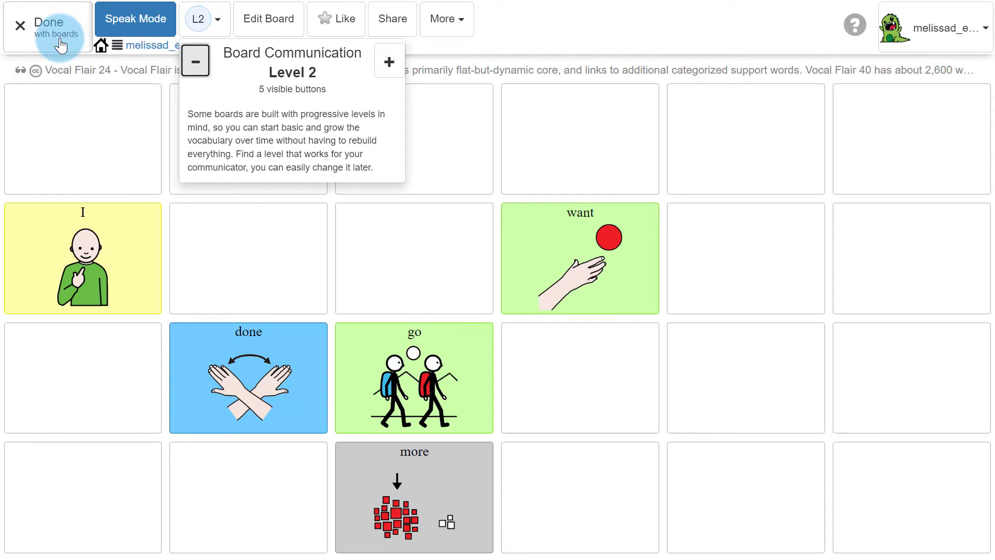
click(51, 25)
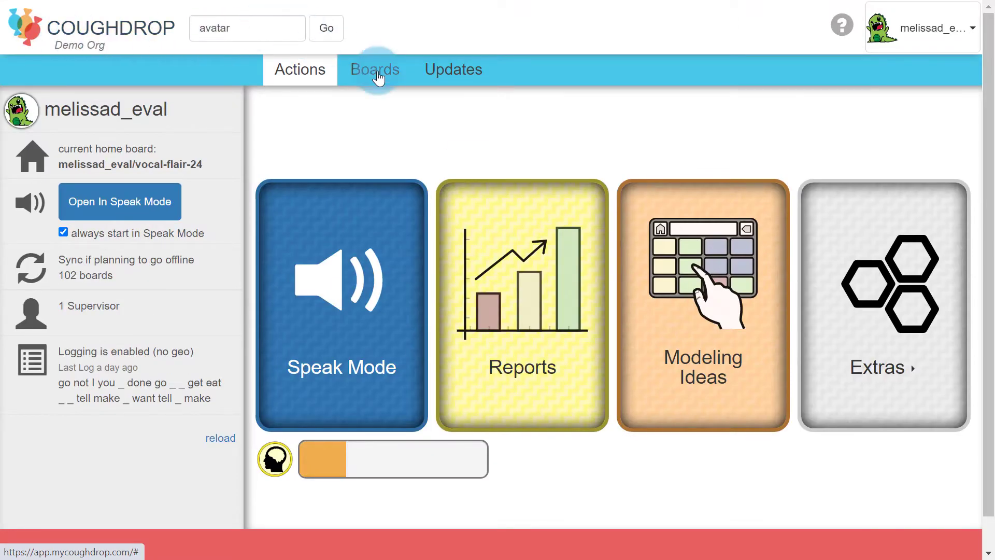
From the suggested Vocal Flair set, start a trial of the Vocal Flair 84 board.
click(374, 69)
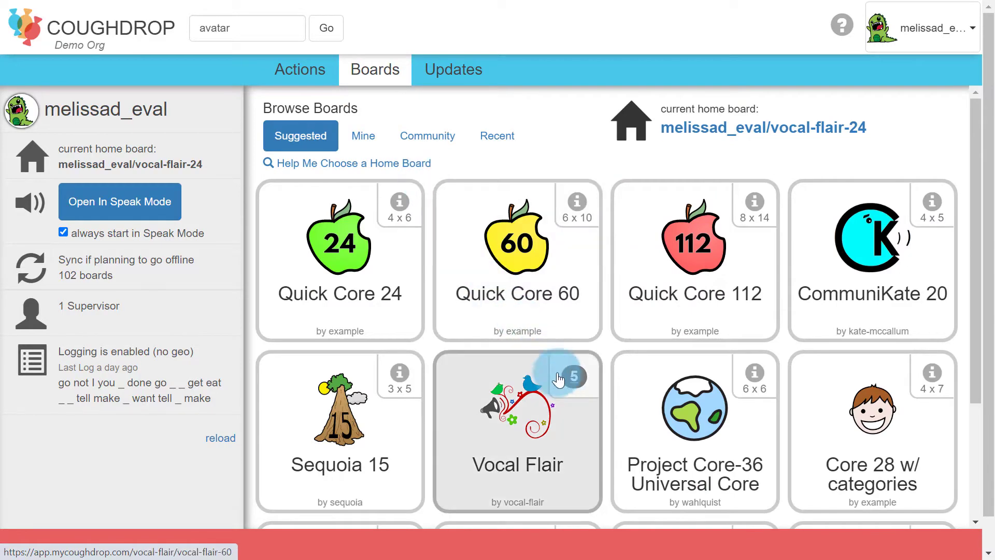
click(575, 375)
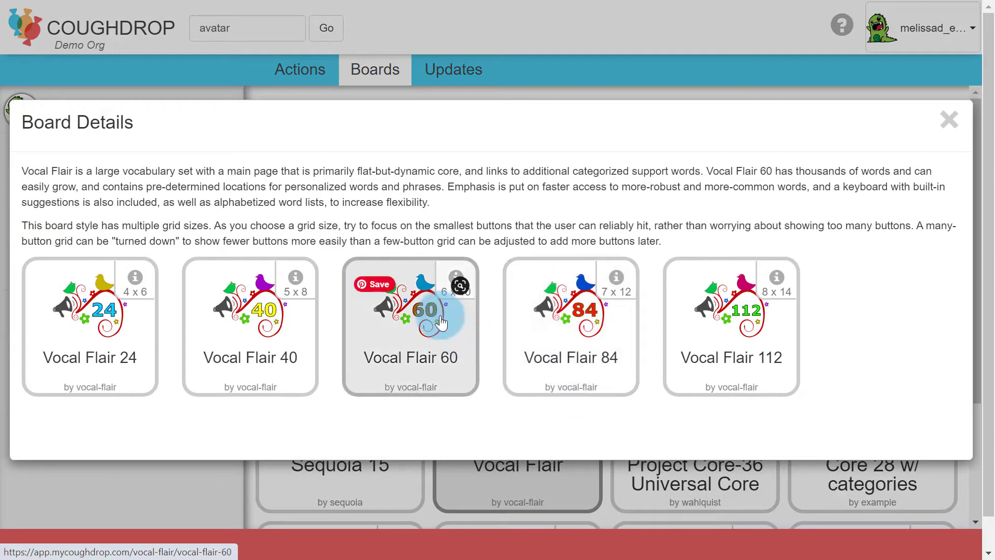
mouse_move(740, 285)
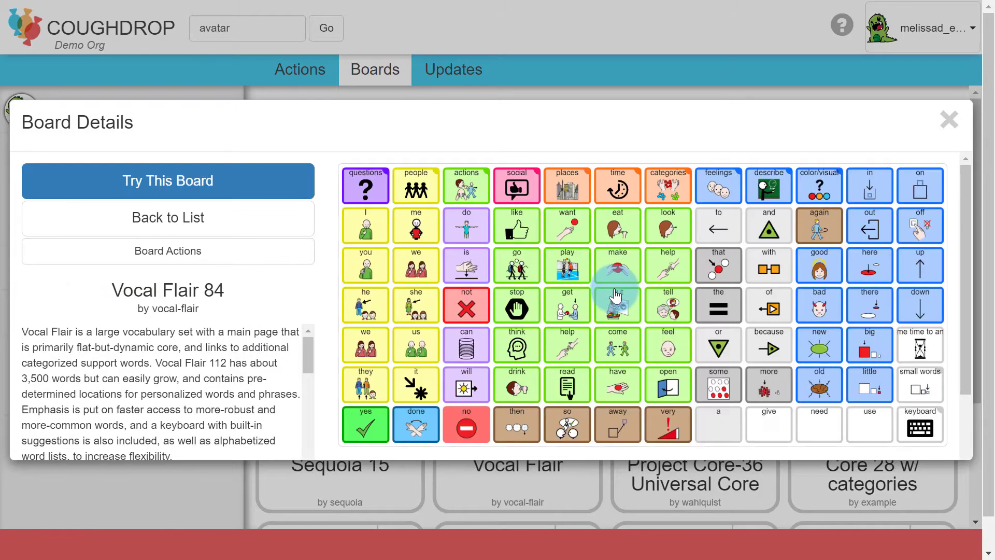
click(168, 180)
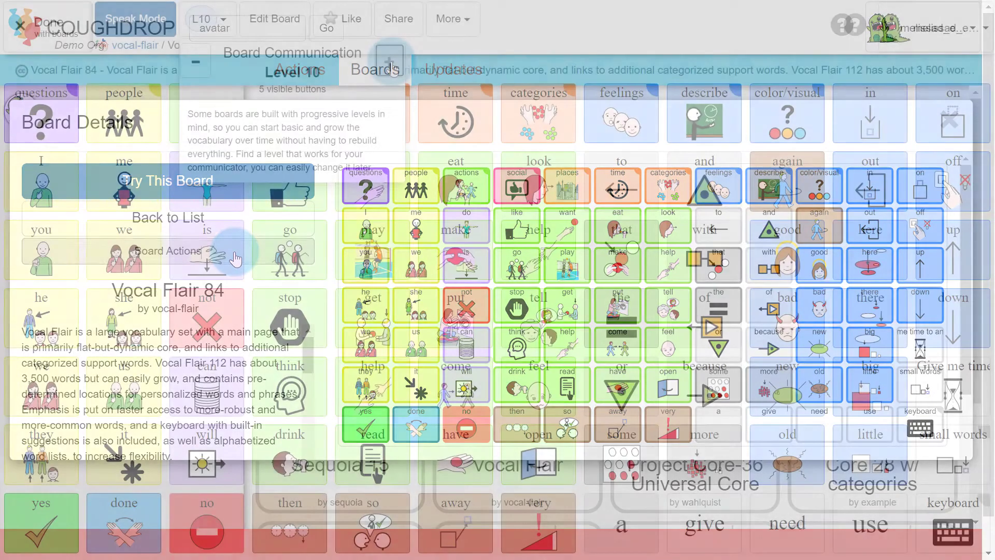
click(450, 19)
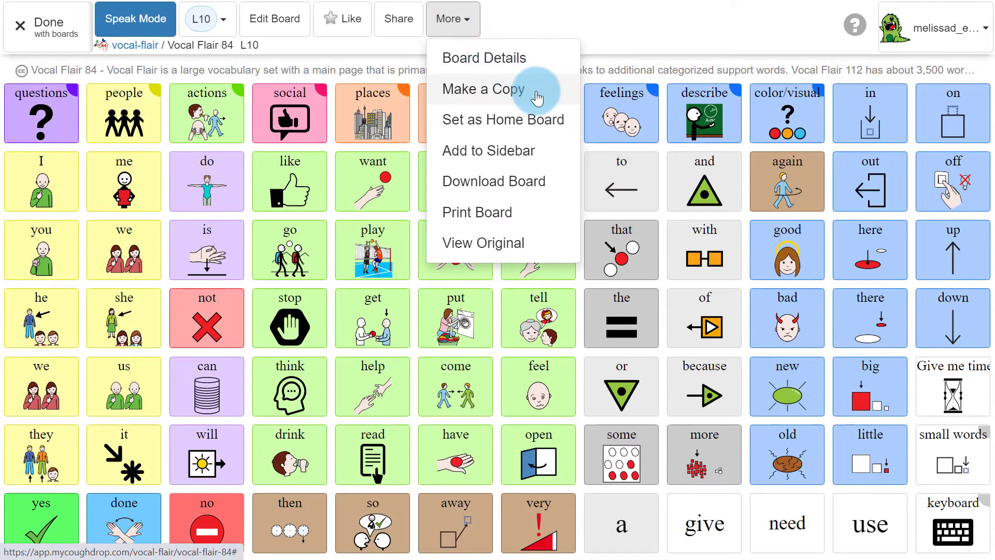
click(483, 89)
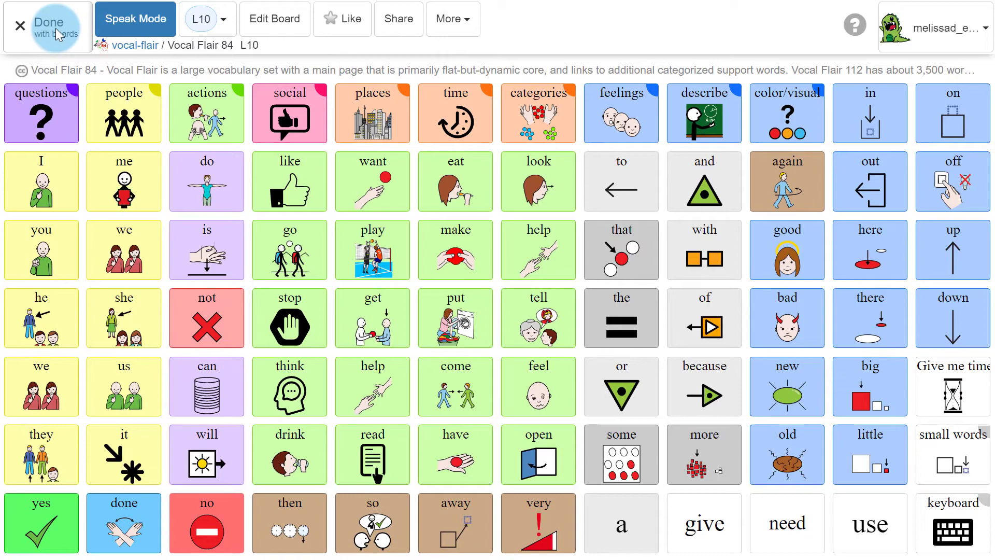
Back on Vocal Flair 24, step the level up to 10 and back down to 7.
click(47, 26)
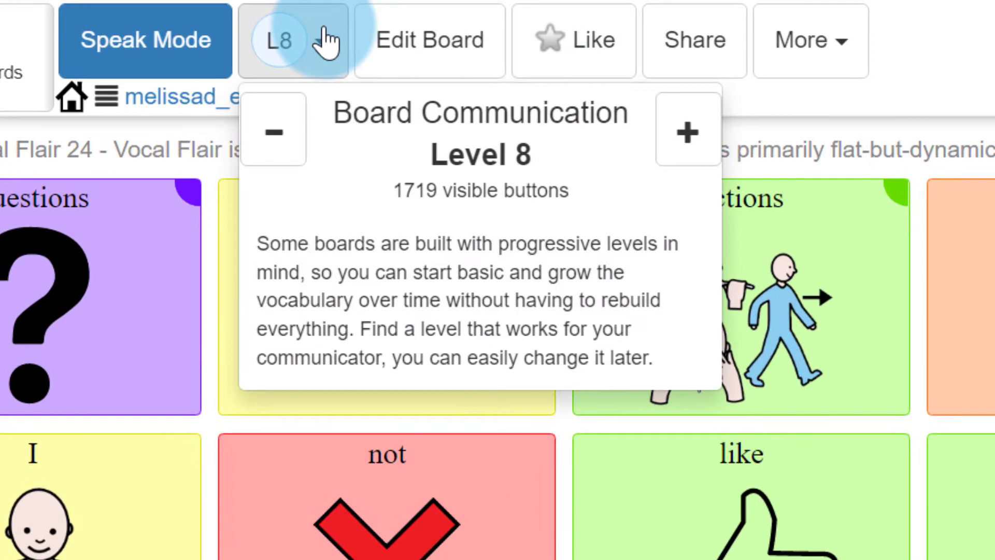
click(687, 130)
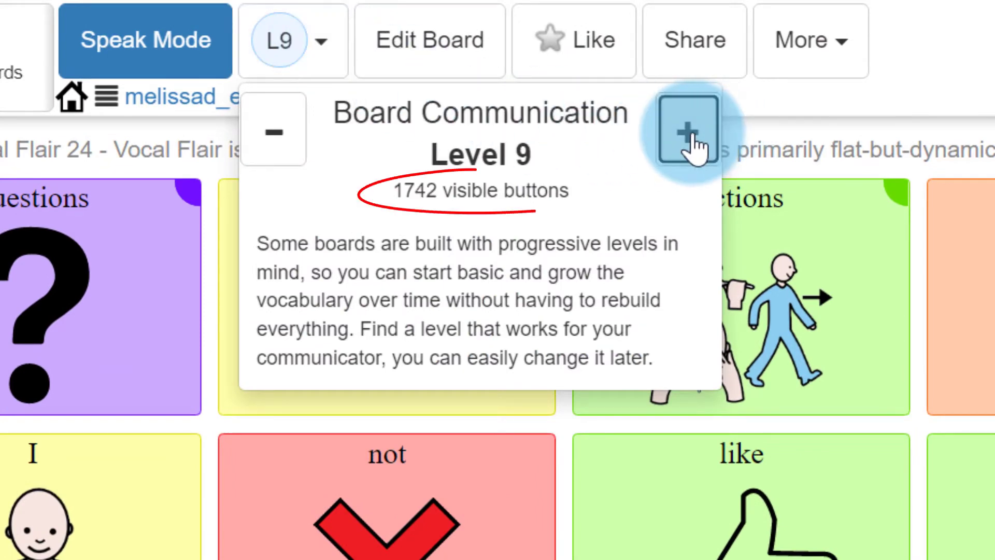
click(687, 131)
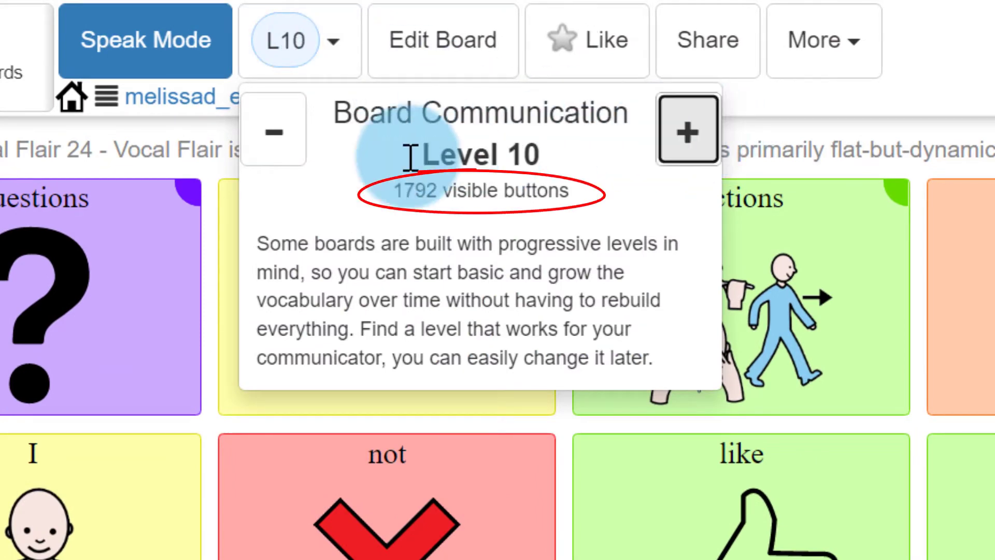
click(273, 130)
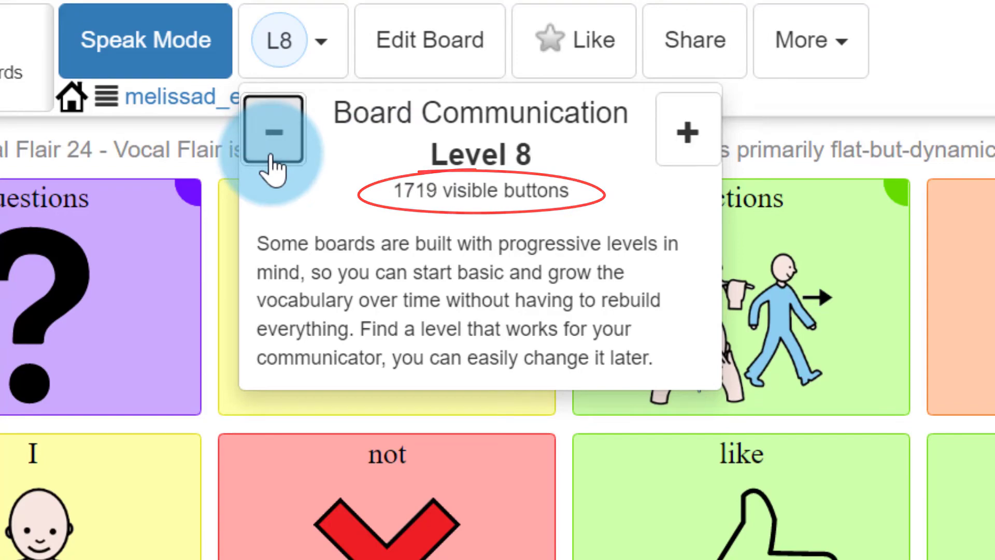
click(272, 131)
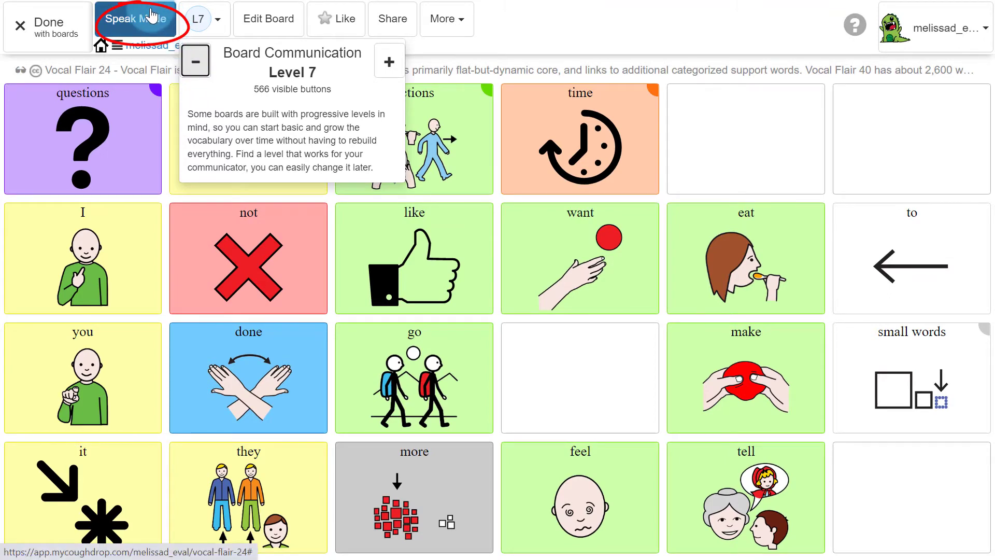
Build "Where when" in Speak Mode, exit, and set the board to level 8.
click(82, 138)
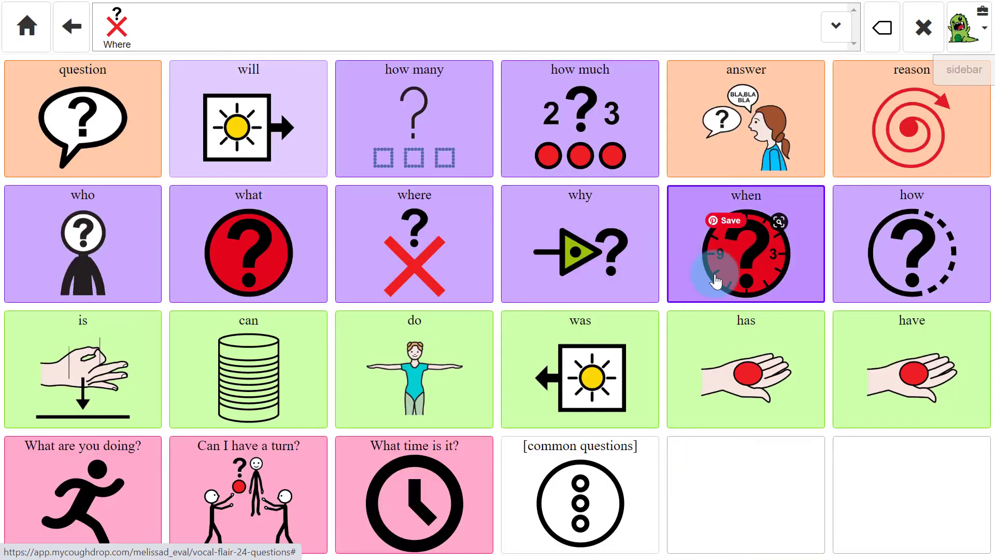
click(745, 244)
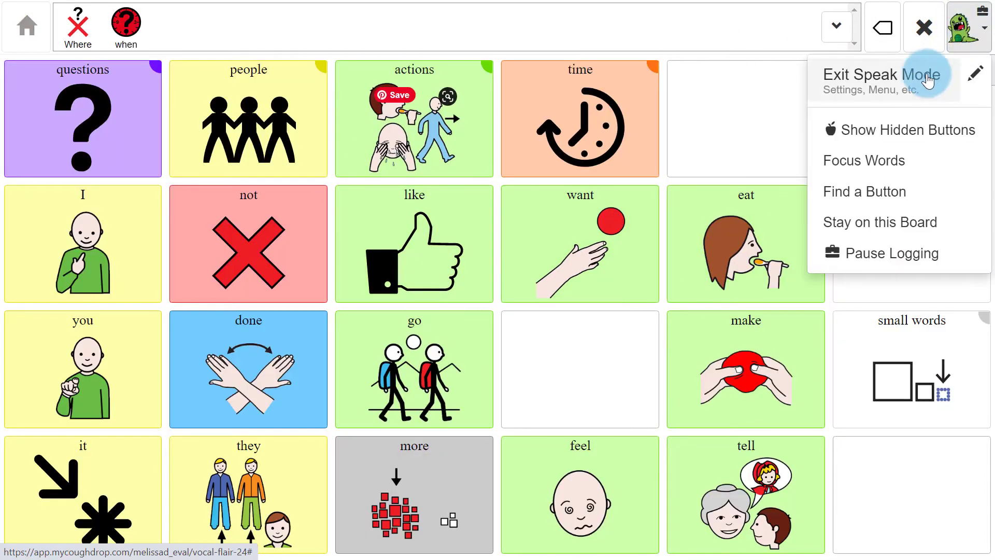
click(880, 79)
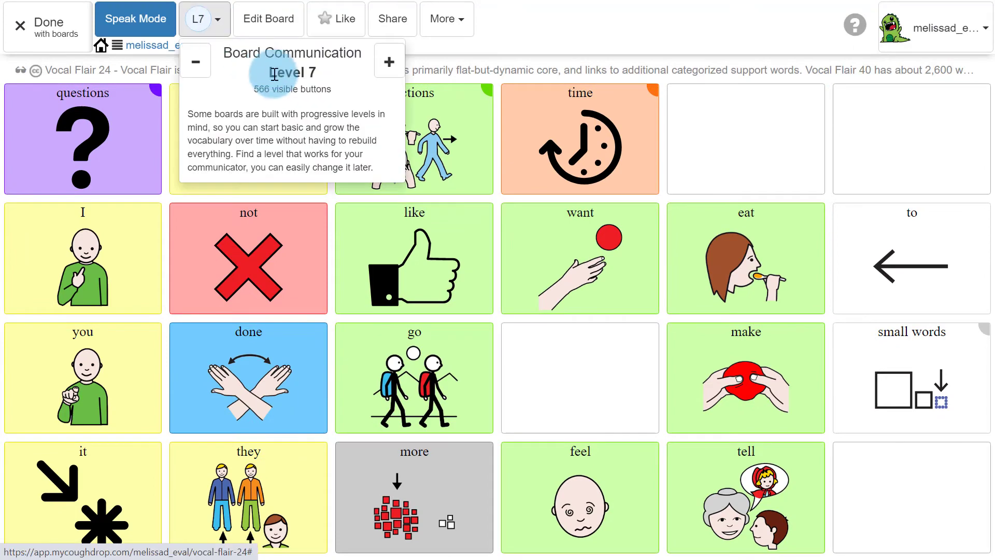
click(196, 60)
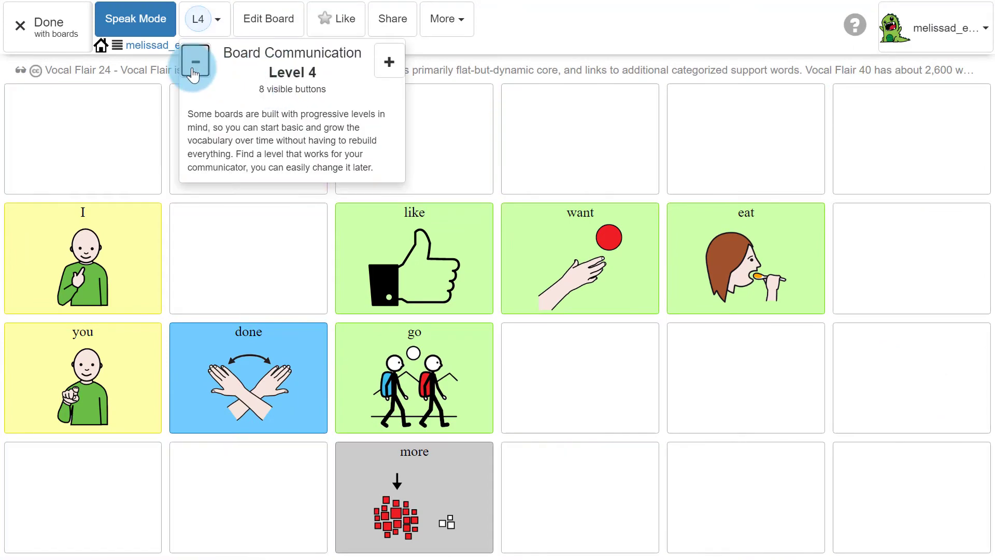
click(135, 18)
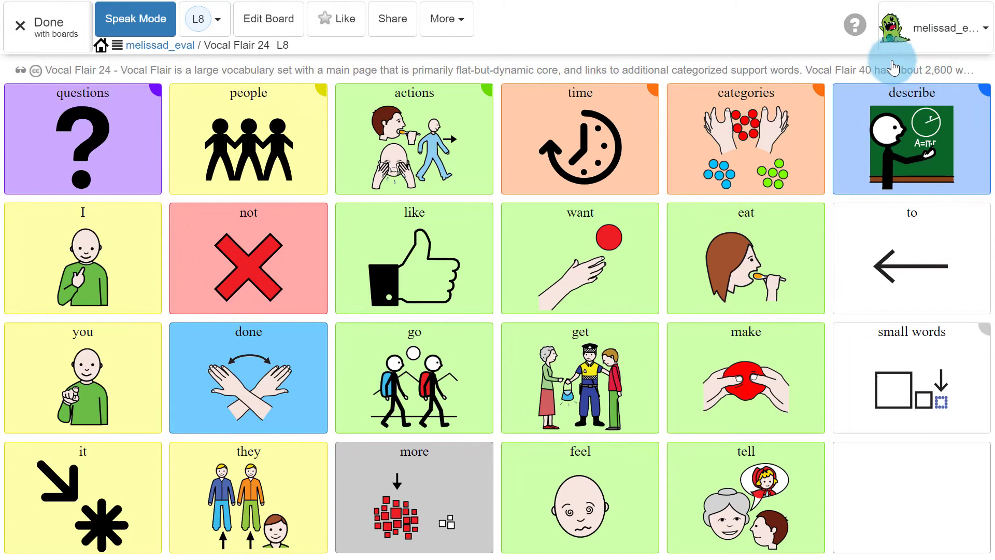
Add Vocal Flair 24 to the sidebar at level 8 and return to the dashboard.
click(443, 19)
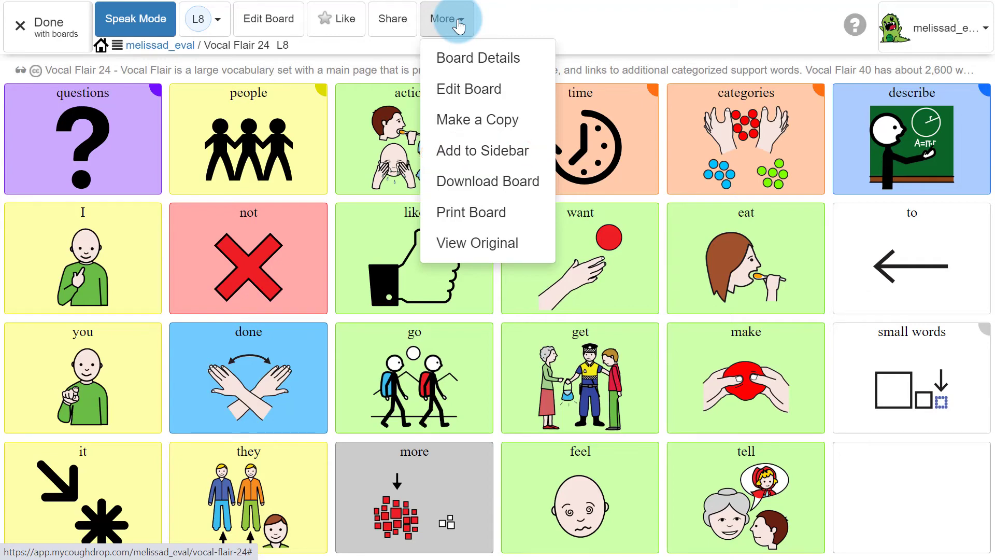
click(482, 151)
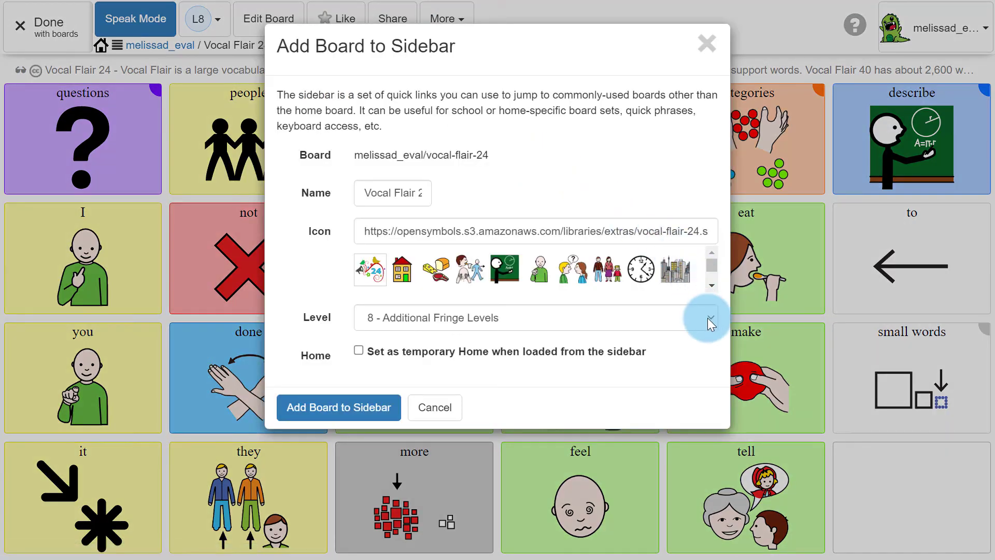
click(707, 317)
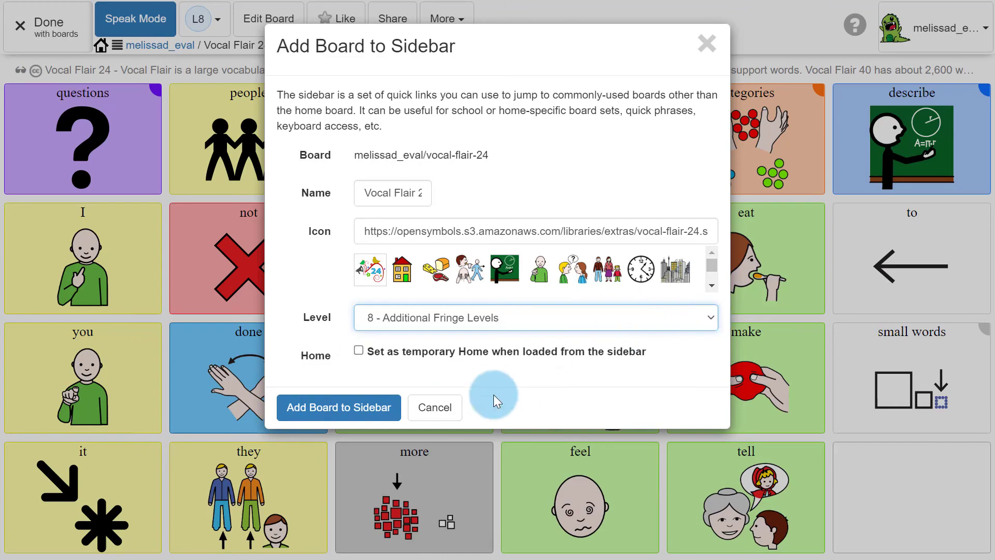
click(435, 407)
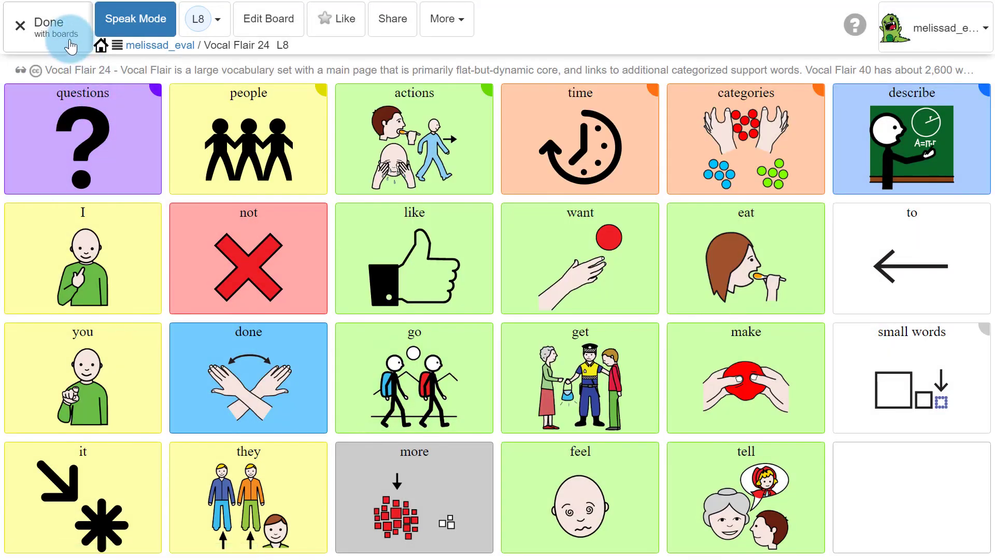
click(48, 19)
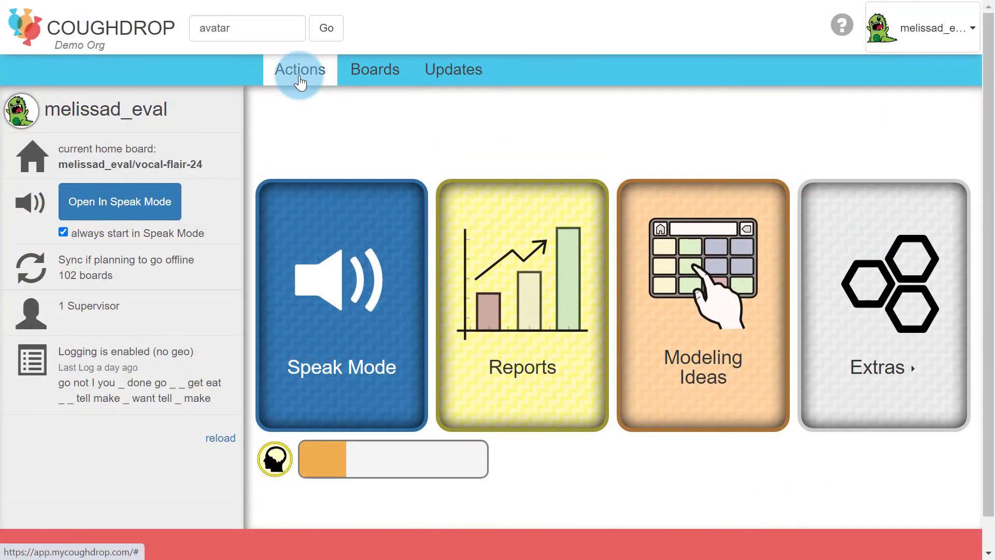